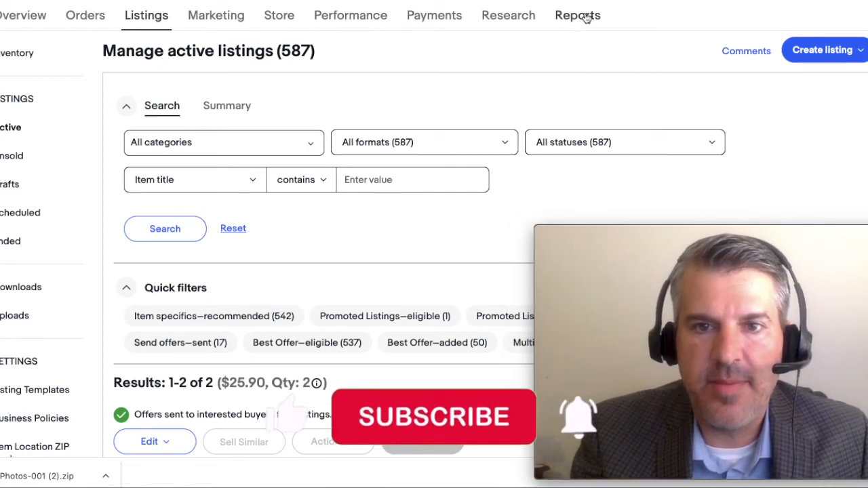
Go to the Reports area, dismiss the welcome message and show the Downloads page.
click(577, 14)
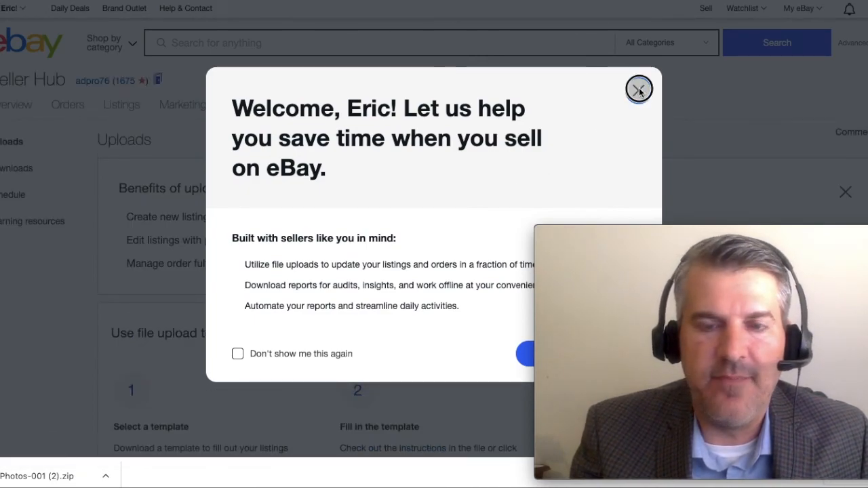
click(638, 90)
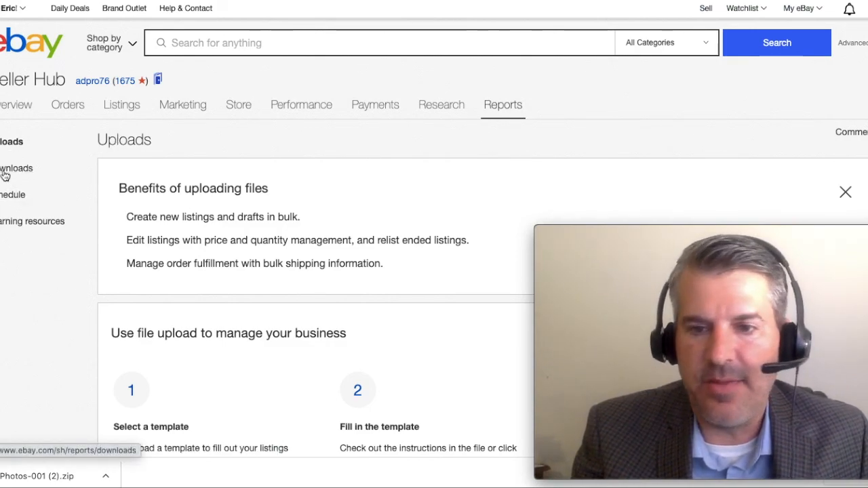
click(16, 168)
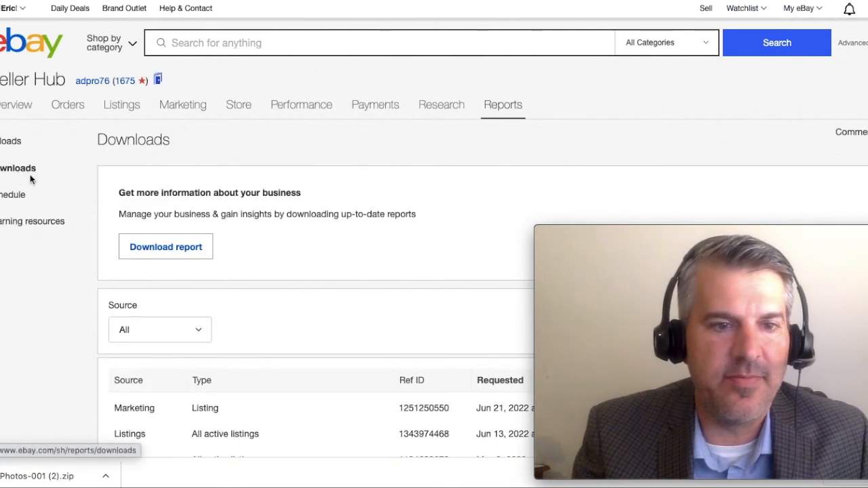
mouse_move(60, 244)
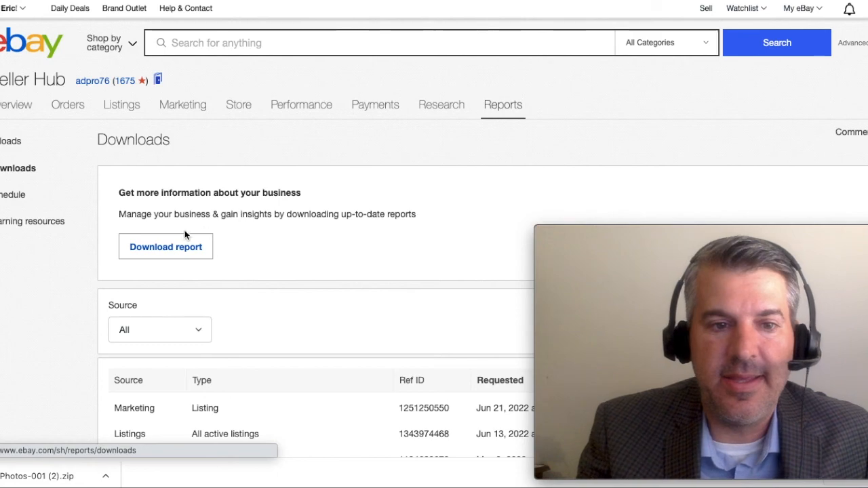
Request a new report with source Listings and type All active listings, then download it.
click(165, 247)
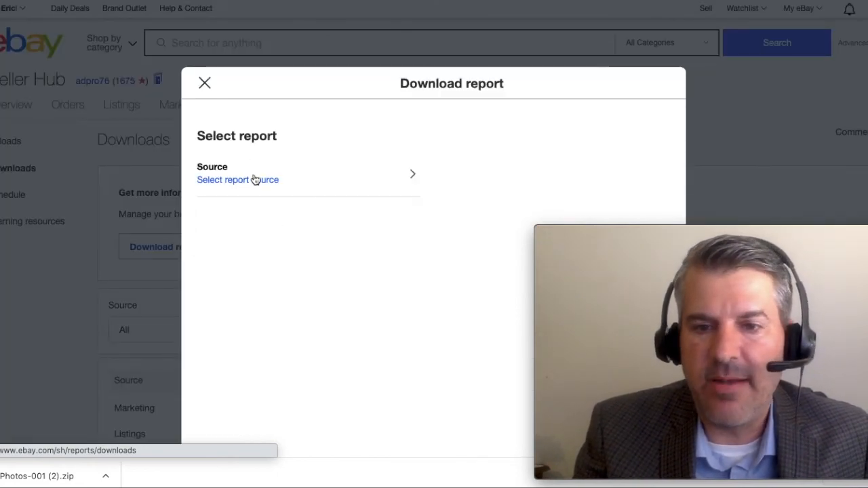
click(238, 179)
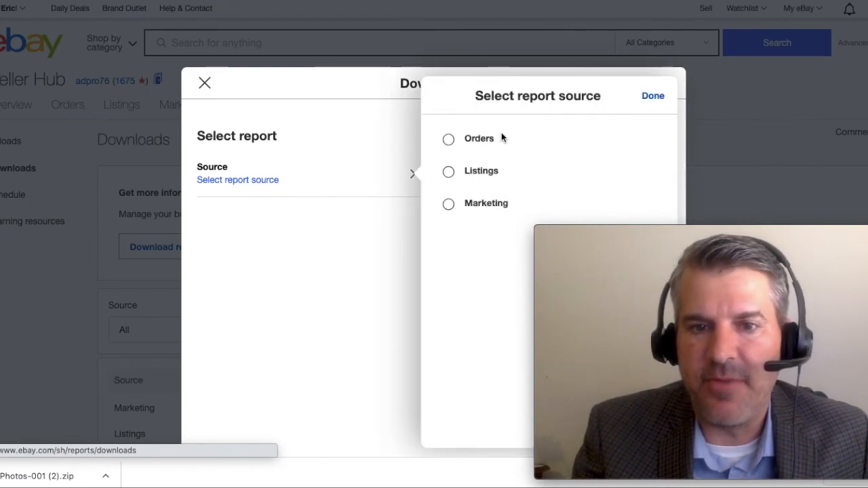
mouse_move(493, 221)
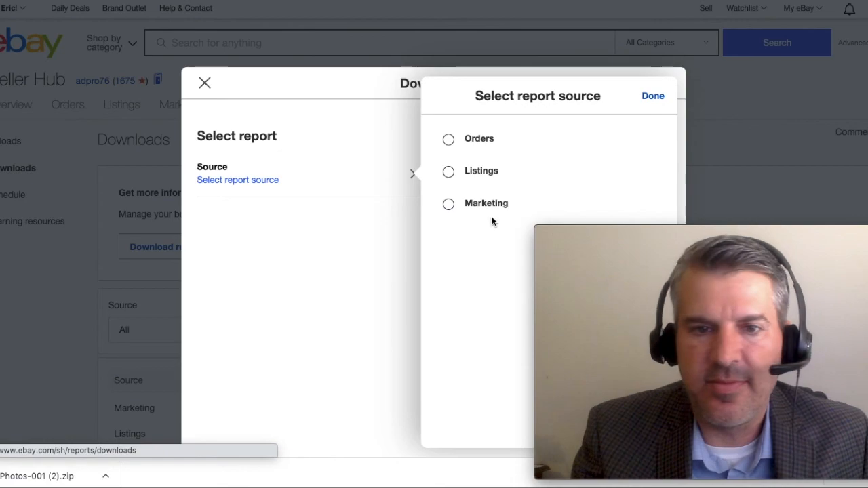
click(447, 171)
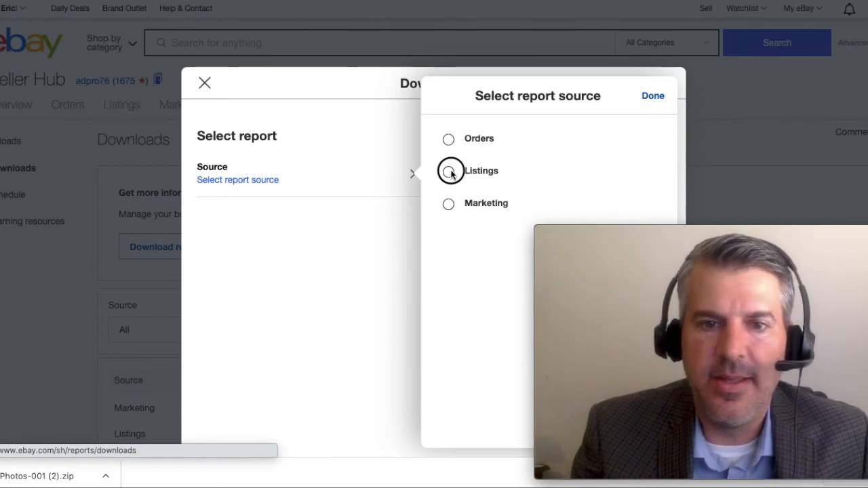
click(651, 95)
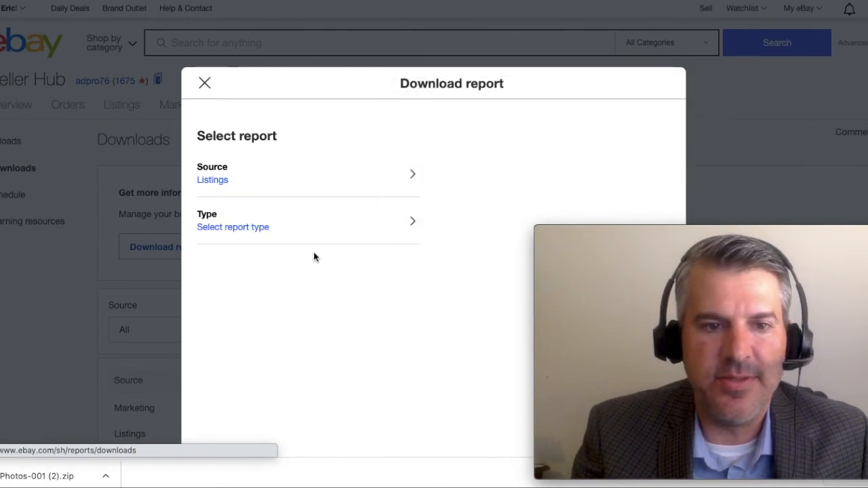
click(233, 226)
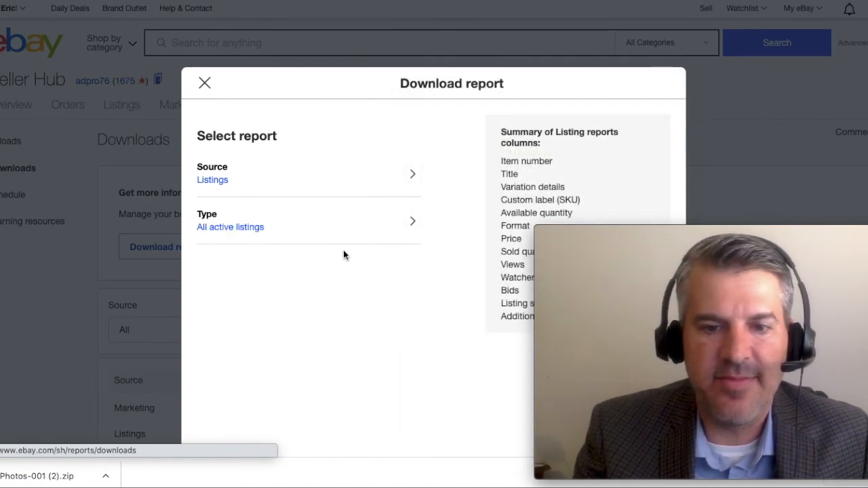
mouse_move(665, 234)
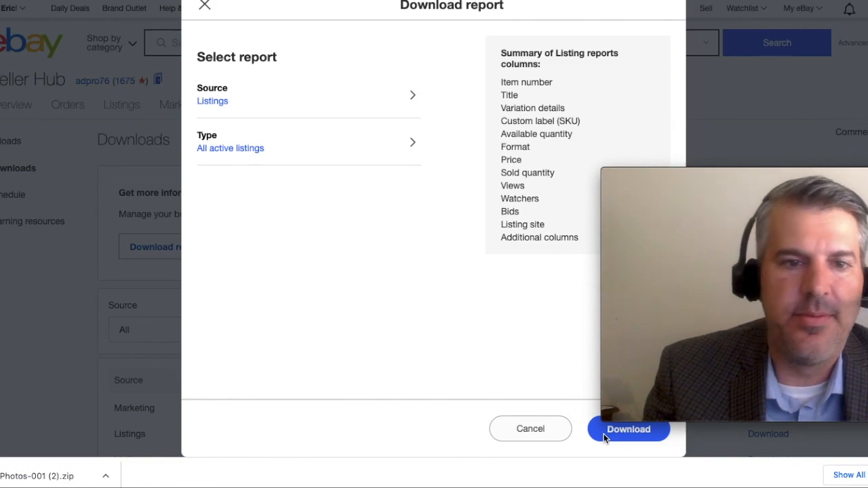
click(626, 429)
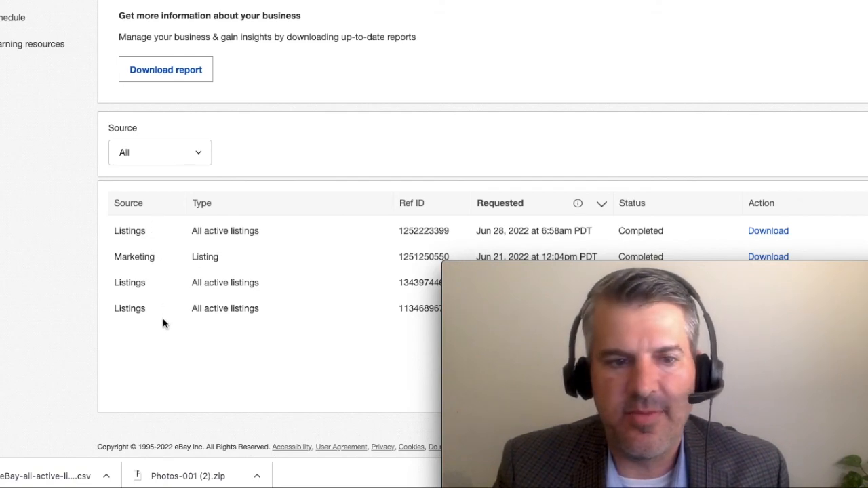
mouse_move(743, 220)
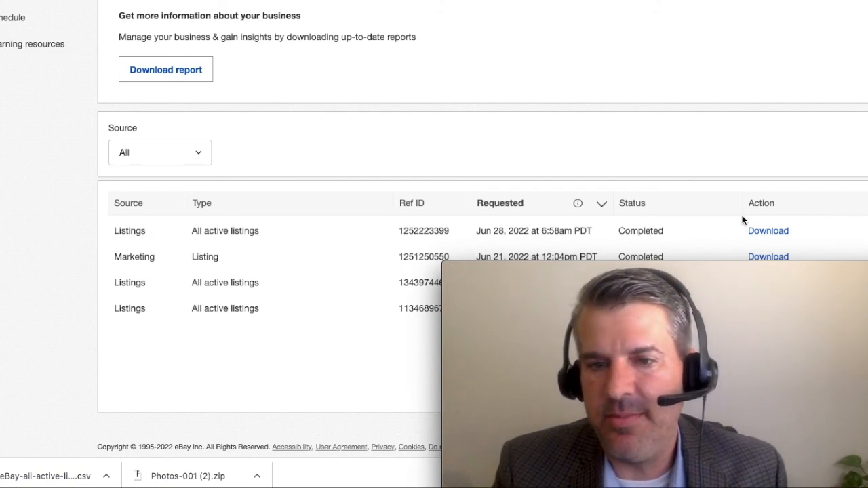
mouse_move(27, 372)
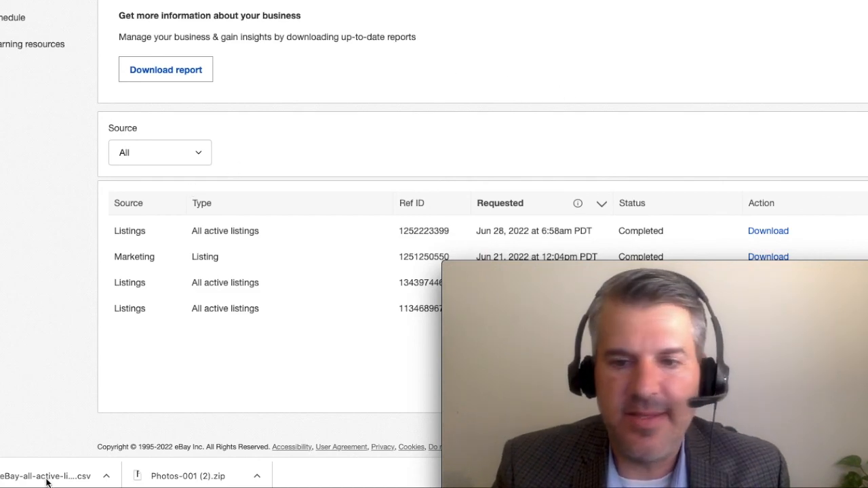
mouse_move(48, 396)
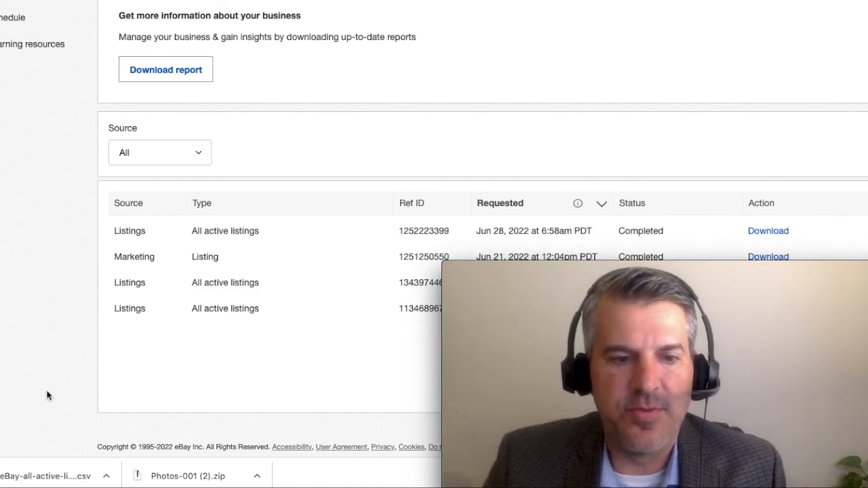